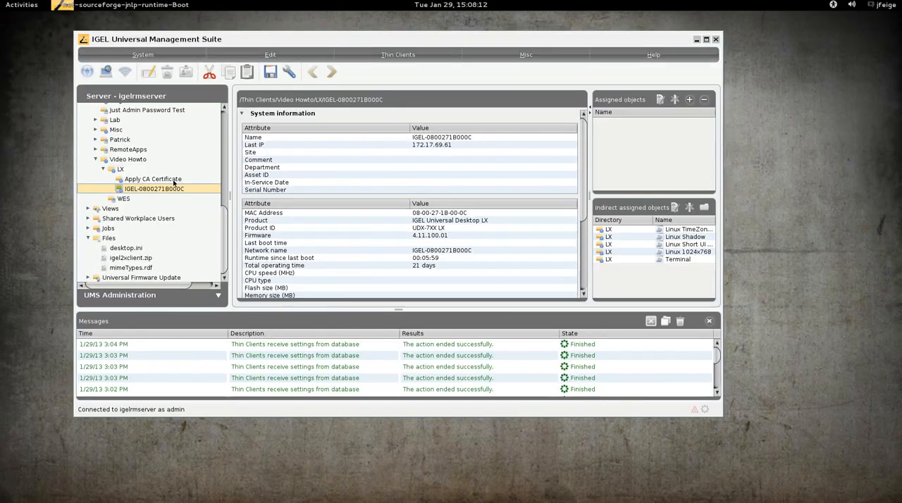
Step: Shadow the thin client's desktop over VNC and launch its local terminal session
{"action": "right_click", "coordinate": [152, 188]}
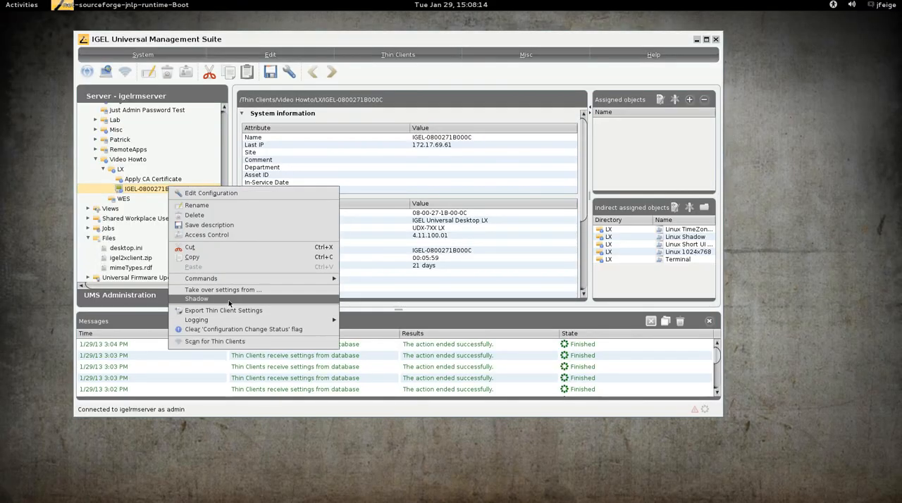
{"action": "left_click", "coordinate": [196, 299]}
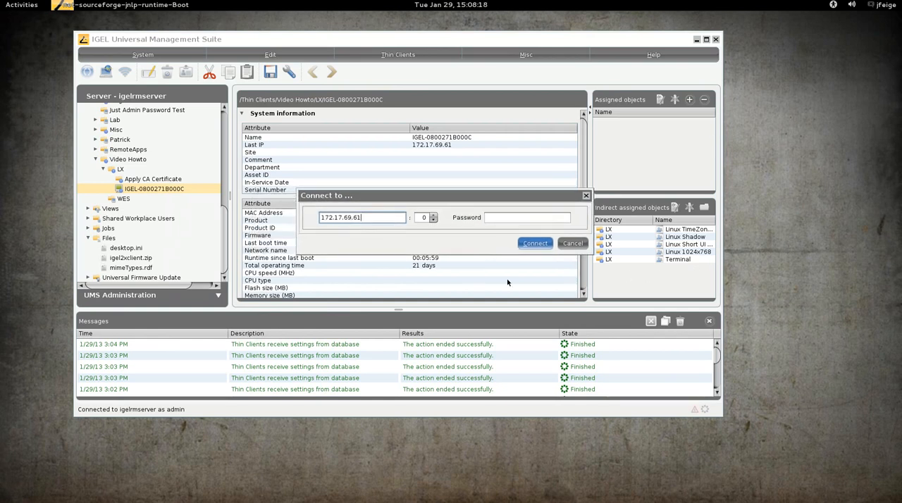
{"action": "left_click", "coordinate": [528, 217]}
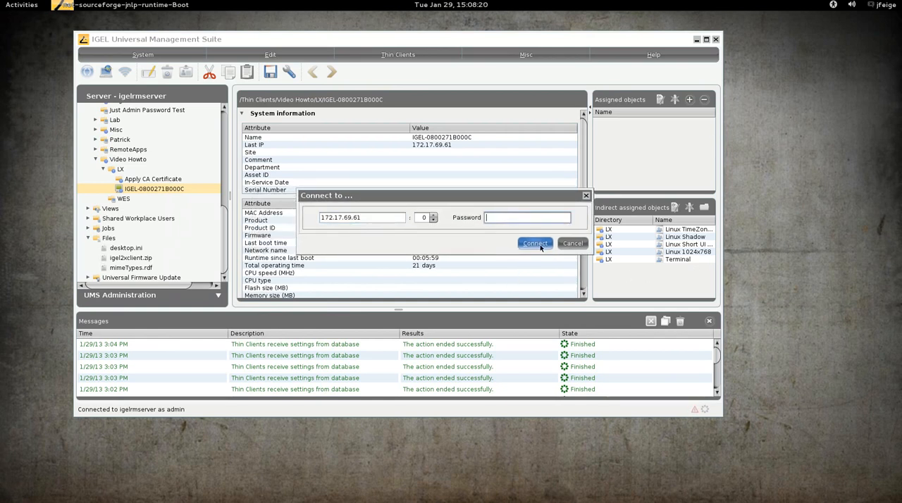
{"action": "left_click", "coordinate": [534, 243]}
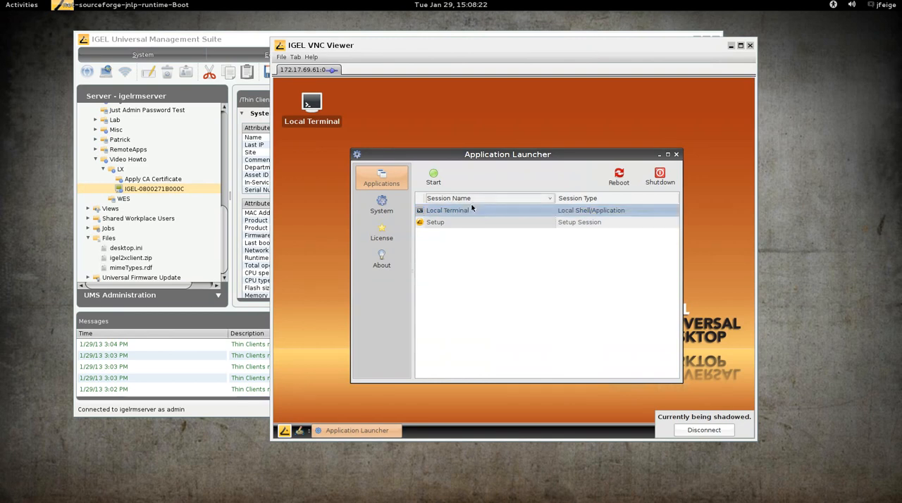
{"action": "double_click", "coordinate": [447, 210]}
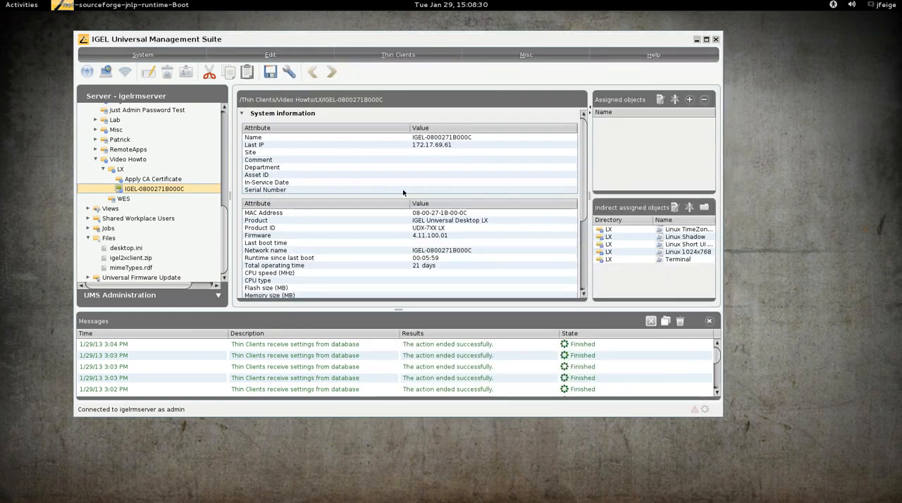
Step: Register a new UMS file, choosing /tmp/server.pem as the local file to upload
{"action": "right_click", "coordinate": [110, 237]}
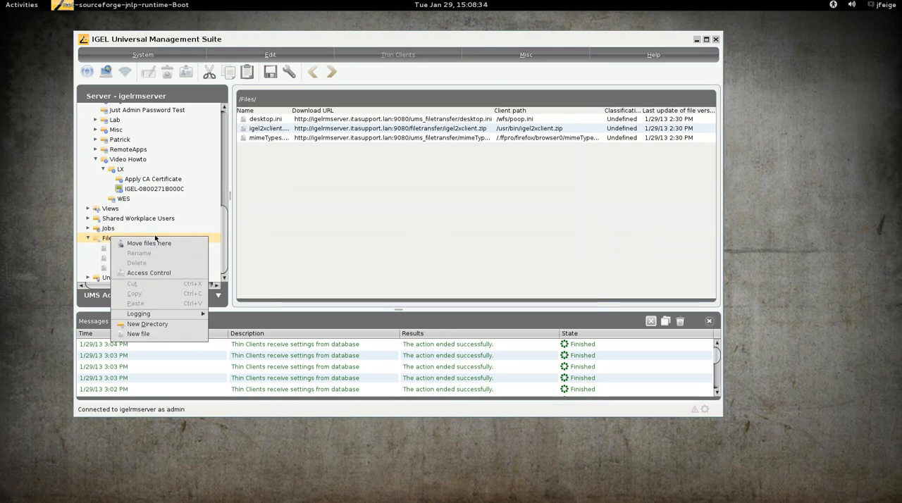
{"action": "left_click", "coordinate": [138, 334]}
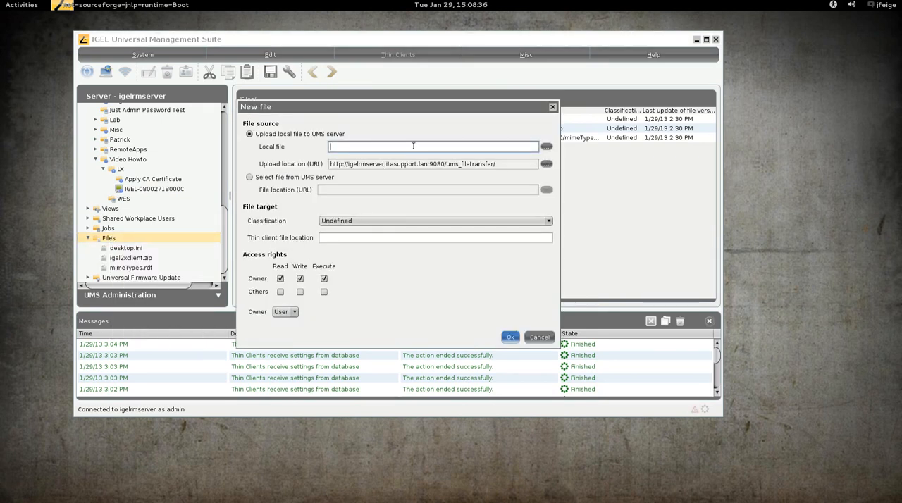
{"action": "left_click", "coordinate": [546, 146]}
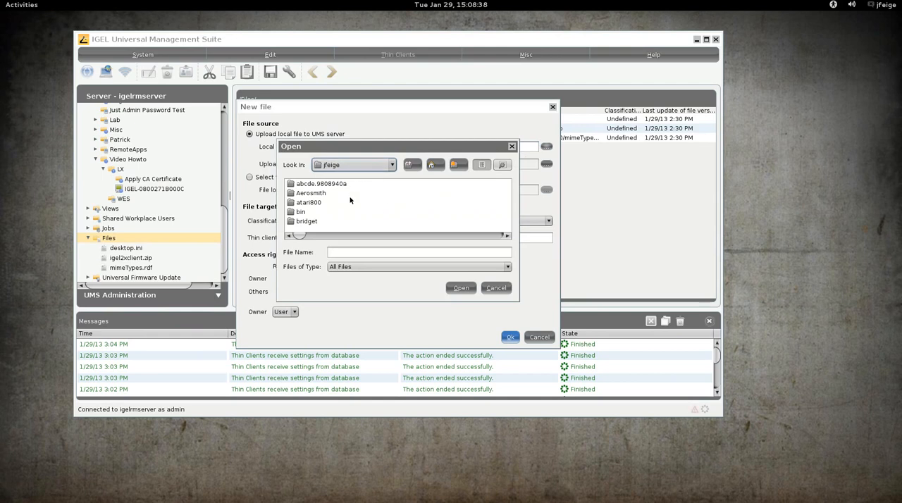
{"action": "left_click", "coordinate": [412, 164]}
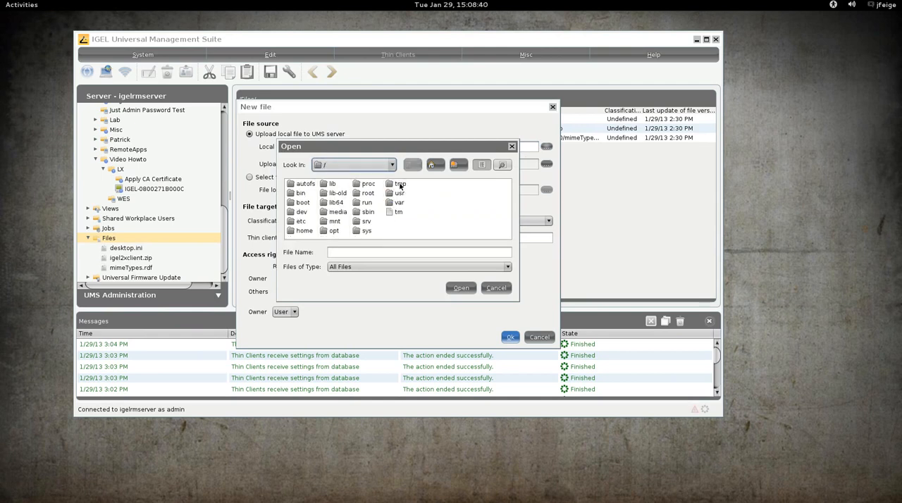
{"action": "double_click", "coordinate": [398, 183]}
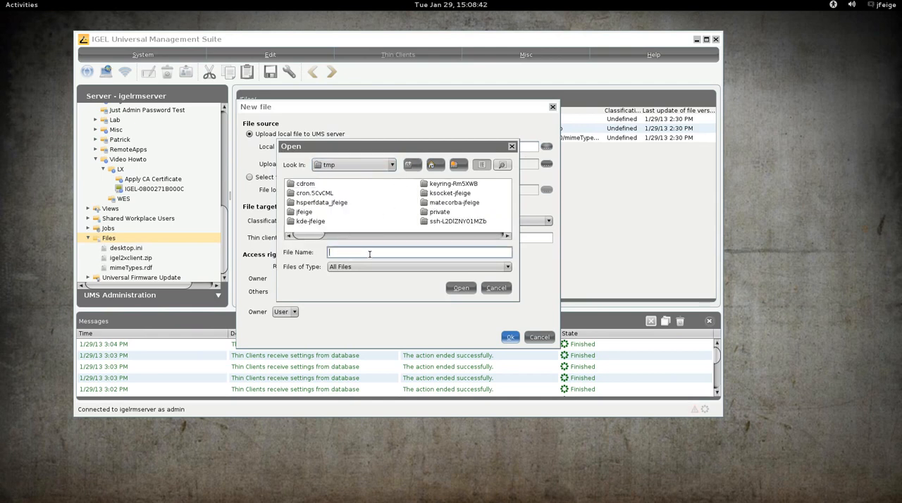
{"action": "type", "text": "server.pem"}
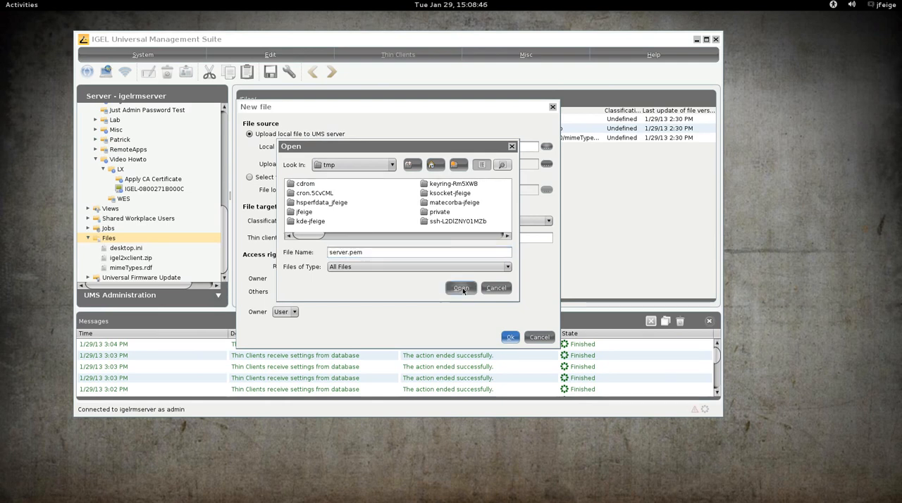
{"action": "left_click", "coordinate": [460, 288]}
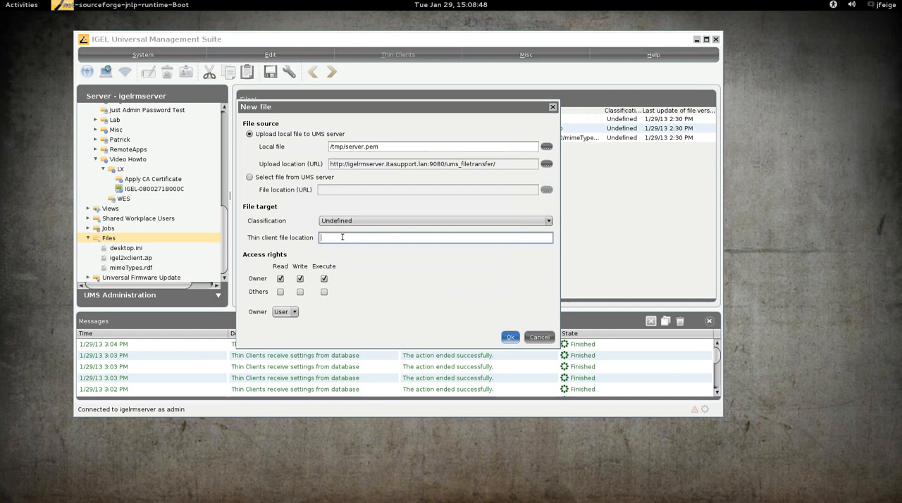
Step: Set the thin client file location to /wfs/ca-certs with owner Root
{"action": "type", "text": "/wfs/ca-certs"}
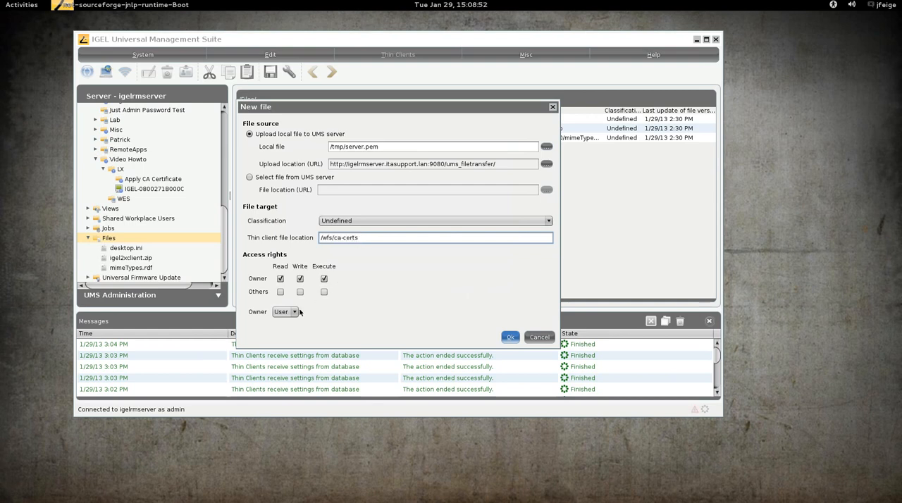
{"action": "left_click", "coordinate": [510, 337]}
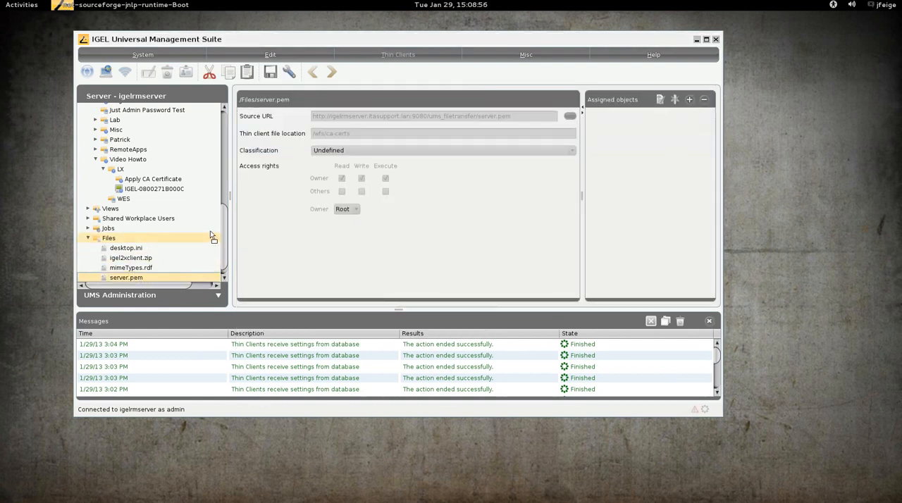
Step: Assign server.pem to thin client IGEL-0800271B000C and send it a Reboot command
{"action": "left_click", "coordinate": [153, 188]}
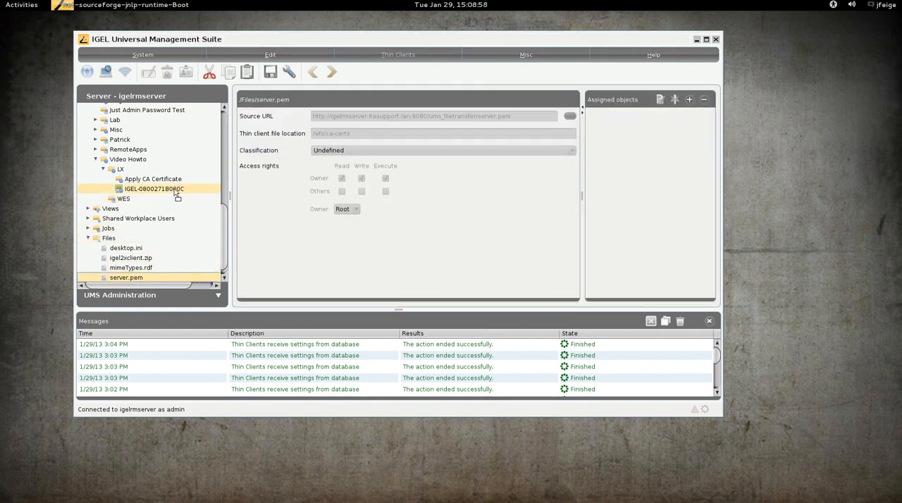
{"action": "left_click", "coordinate": [153, 188]}
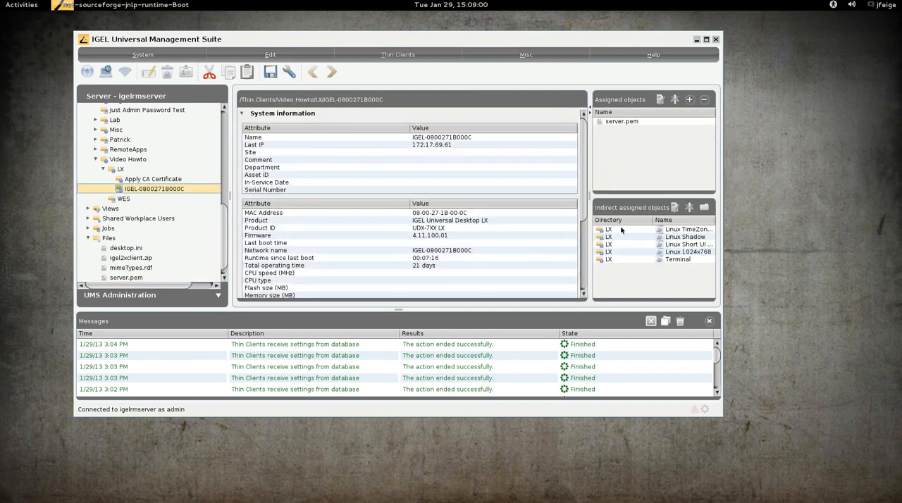
{"action": "right_click", "coordinate": [153, 188]}
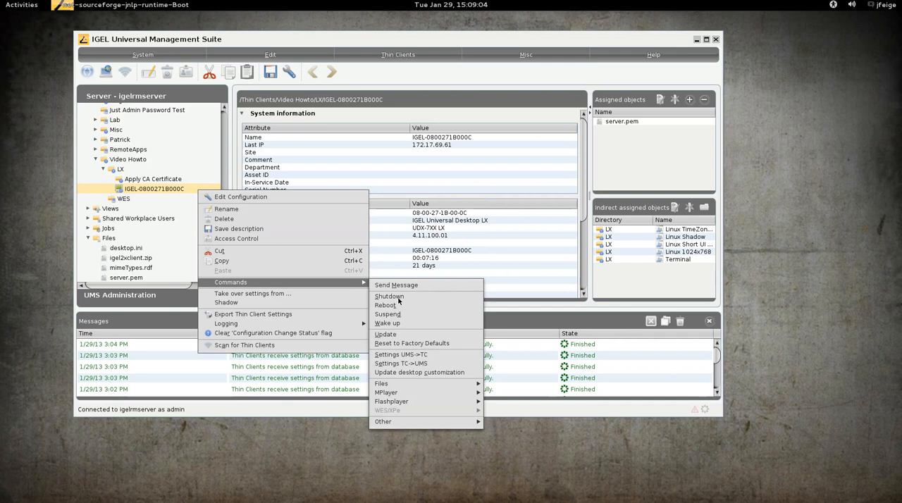
{"action": "left_click", "coordinate": [388, 296]}
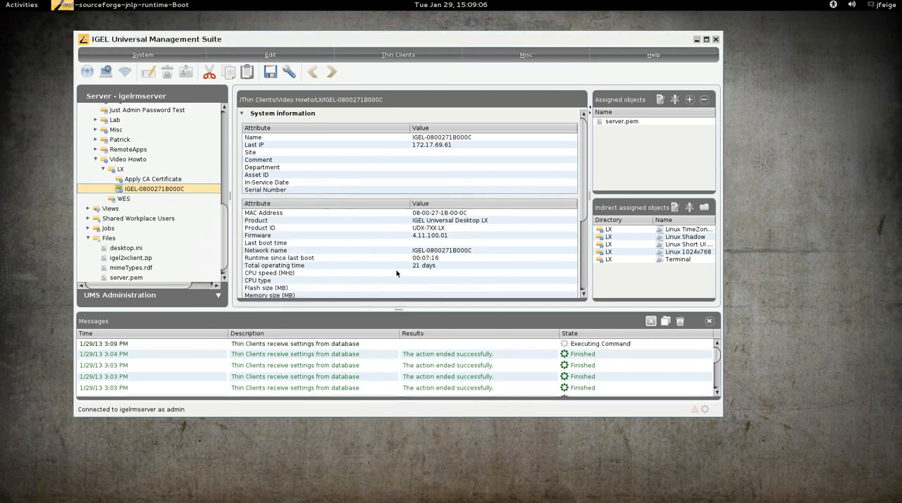
{"action": "right_click", "coordinate": [153, 188]}
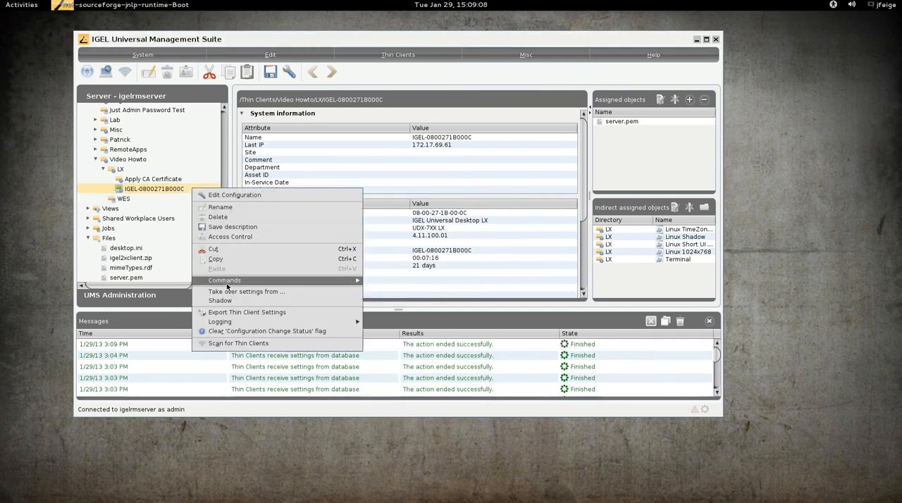
Step: Shadow the thin client again and run ls -la in /wfs, then begin a cat command
{"action": "left_click", "coordinate": [219, 300]}
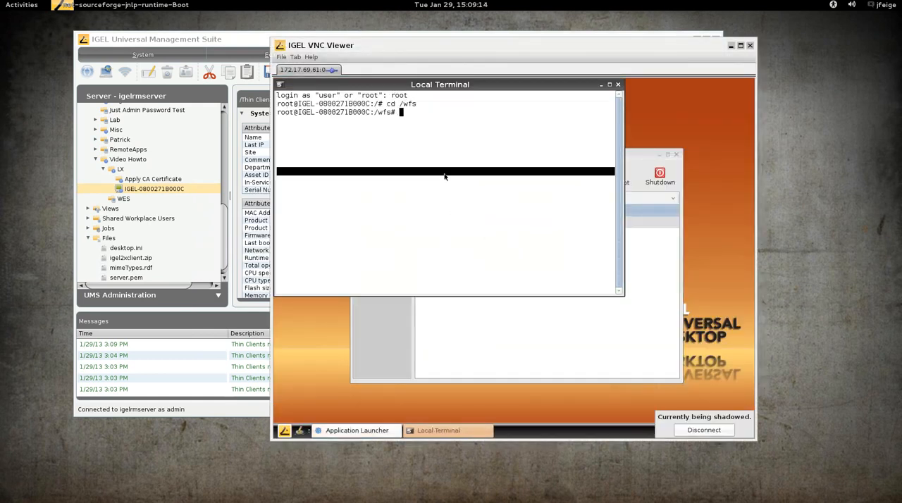
{"action": "type", "text": "ls -la"}
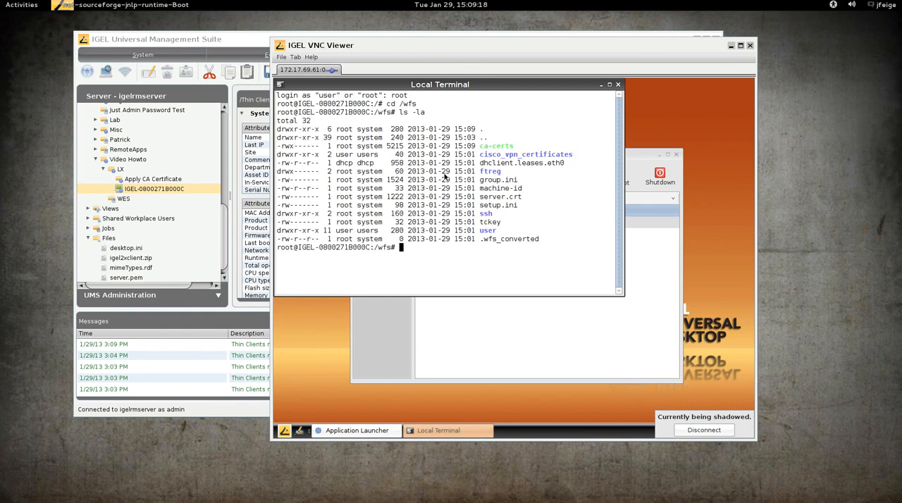
{"action": "type", "text": "cat"}
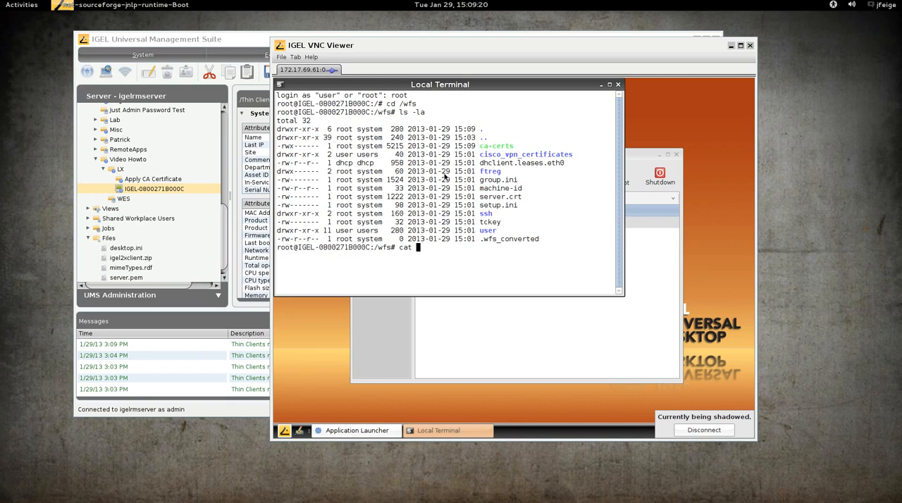
{"action": "key", "text": "Return"}
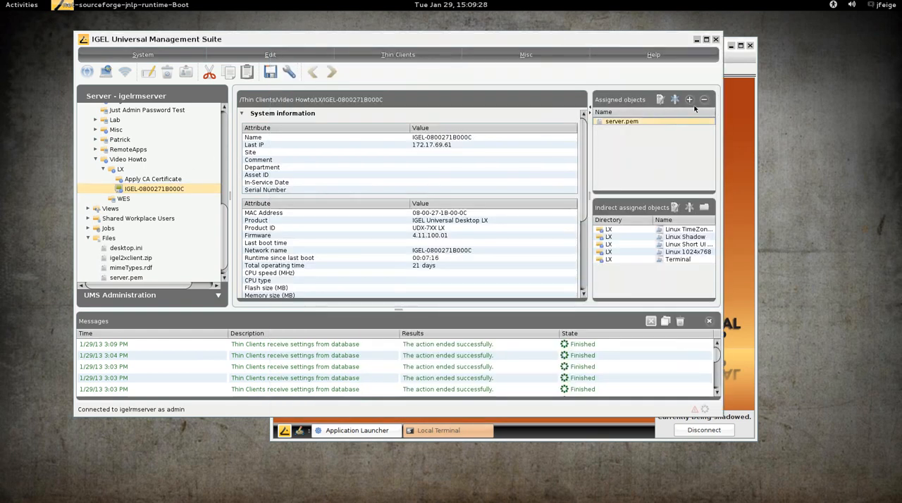
Step: Remove the server.pem assignment from thin client IGEL-0800271B000C
{"action": "right_click", "coordinate": [153, 188]}
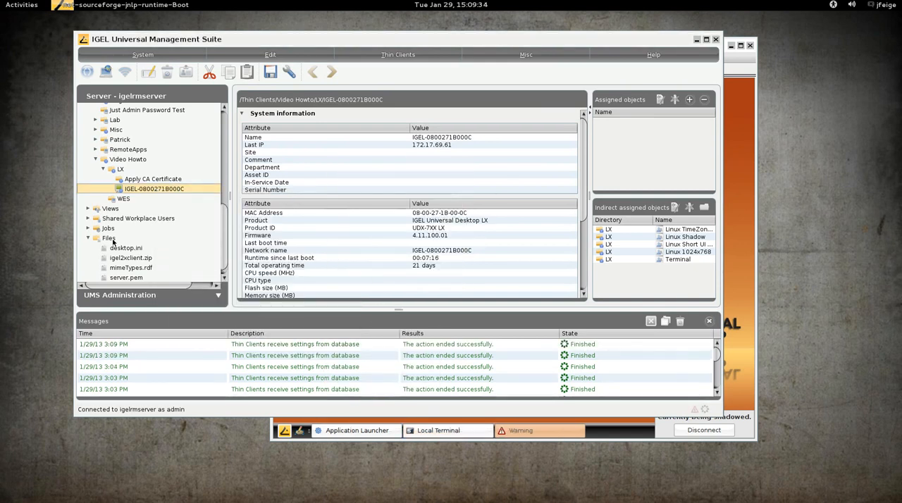
Step: Edit server.pem so its thin client file location becomes /wfs/ca-certs/jeff.pem
{"action": "right_click", "coordinate": [127, 278]}
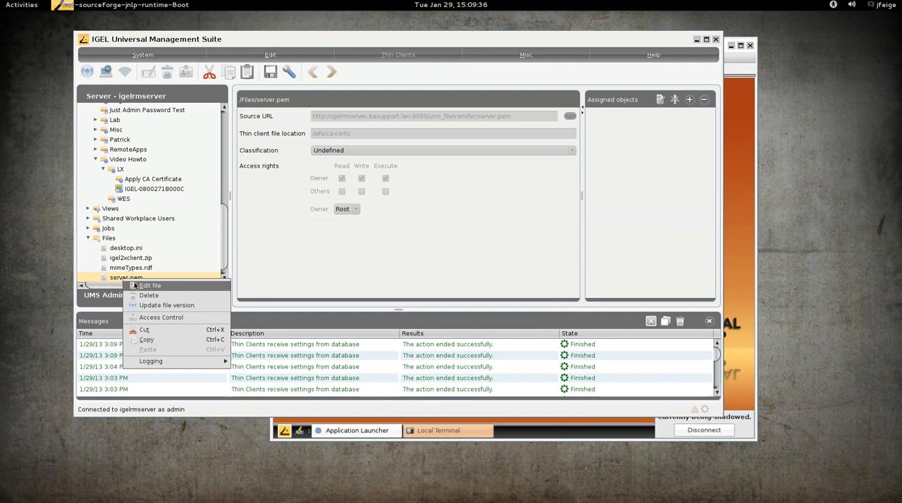
{"action": "left_click", "coordinate": [150, 285]}
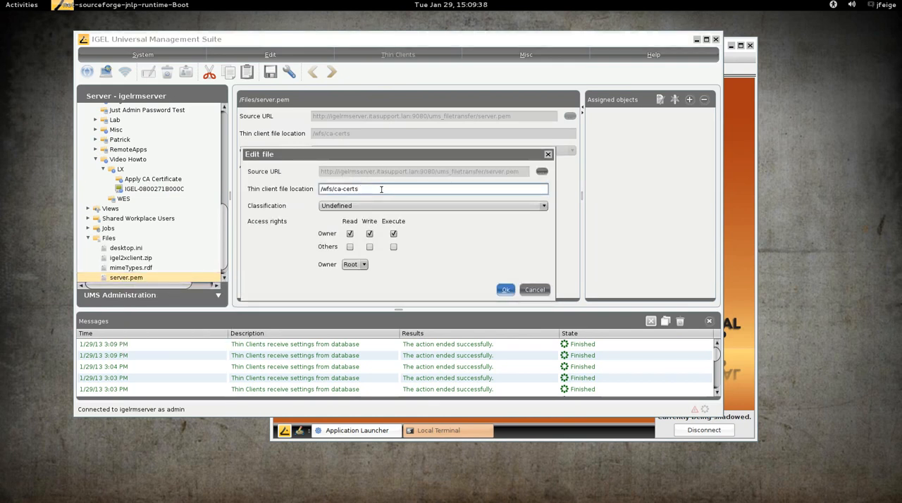
{"action": "type", "text": "/"}
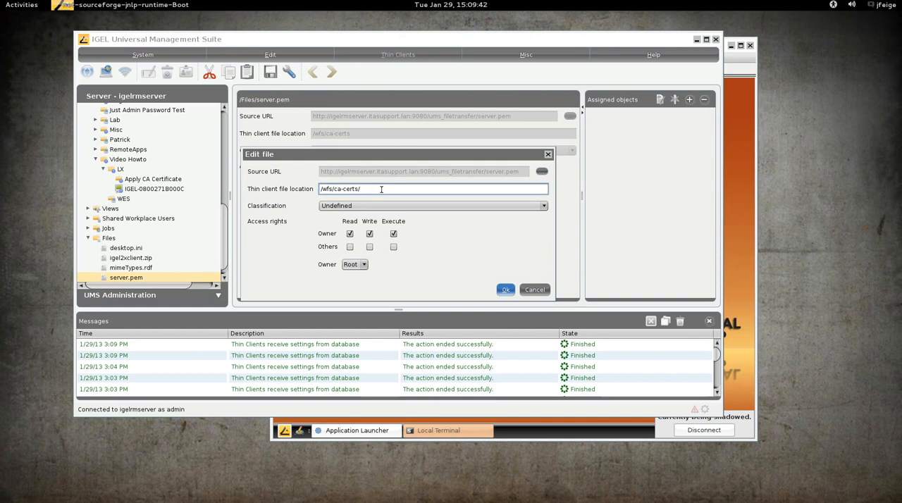
{"action": "type", "text": "jeff.pm"}
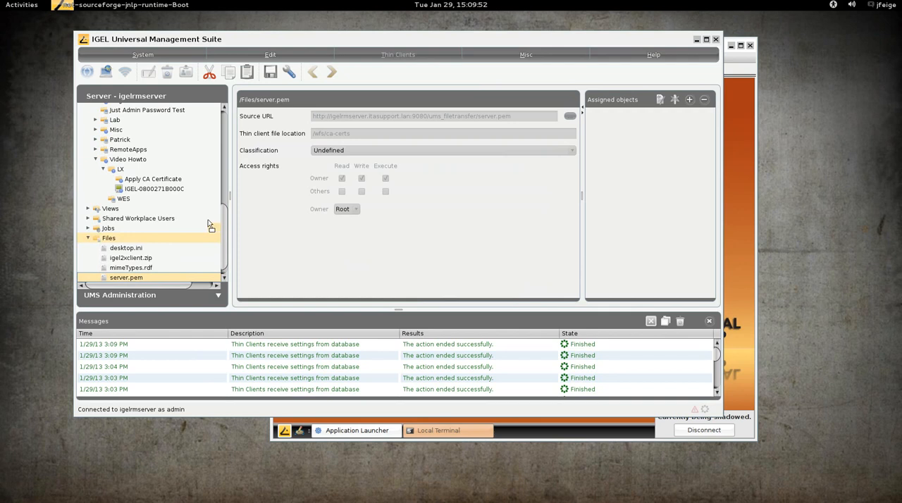
Step: Move the thin client under Apply CA Certificate and send it the updated settings
{"action": "left_click", "coordinate": [152, 178]}
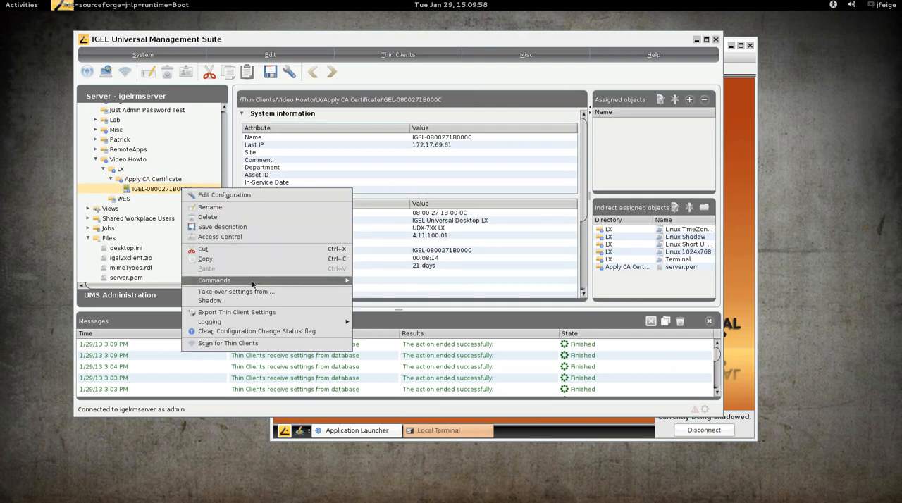
{"action": "left_click", "coordinate": [235, 291]}
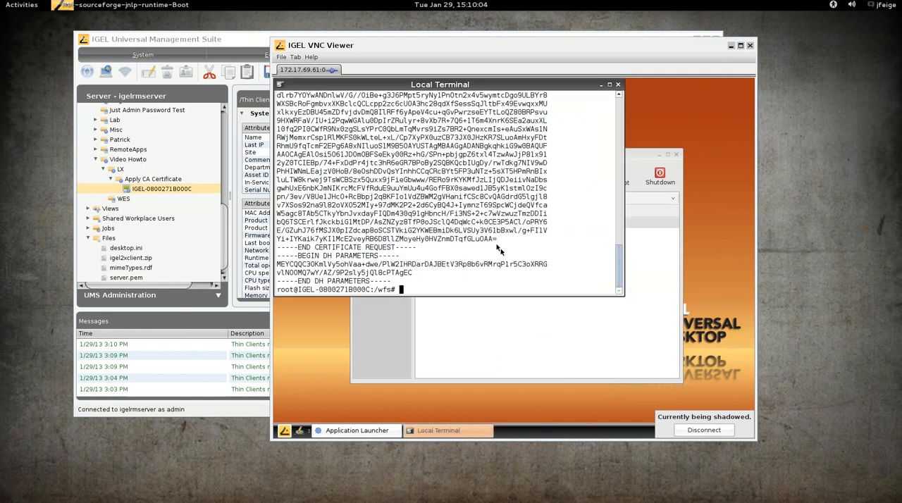
Step: Run ls -la and ls -la ca-certs/ in /wfs to confirm jeff.pem was delivered
{"action": "type", "text": "ls -la"}
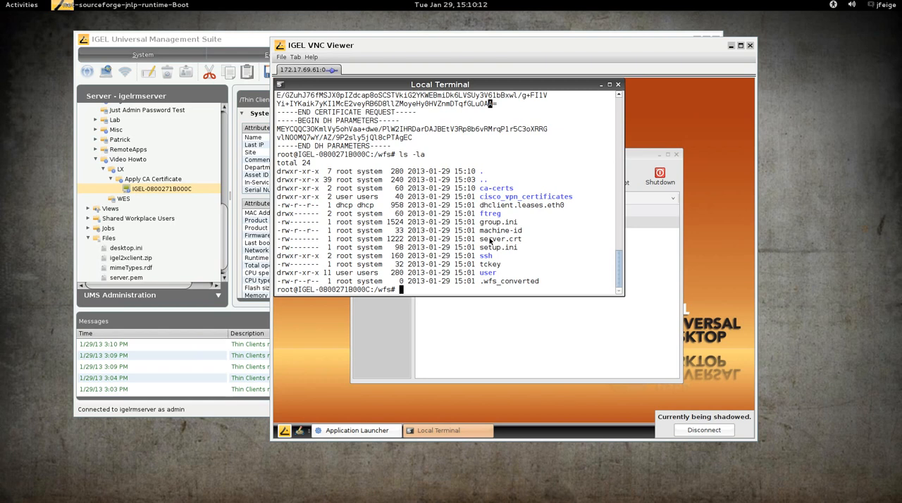
{"action": "type", "text": "ls -la ca-certs/"}
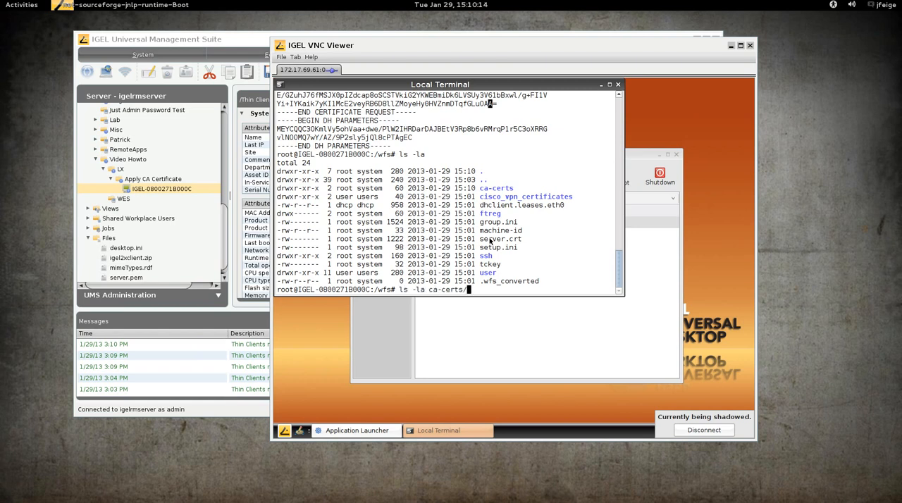
{"action": "key", "text": "Return"}
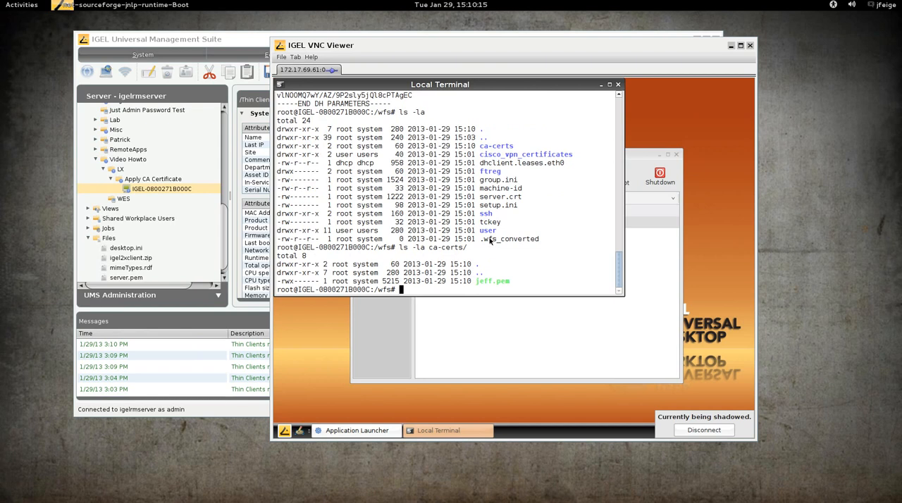
{"action": "right_click", "coordinate": [161, 189]}
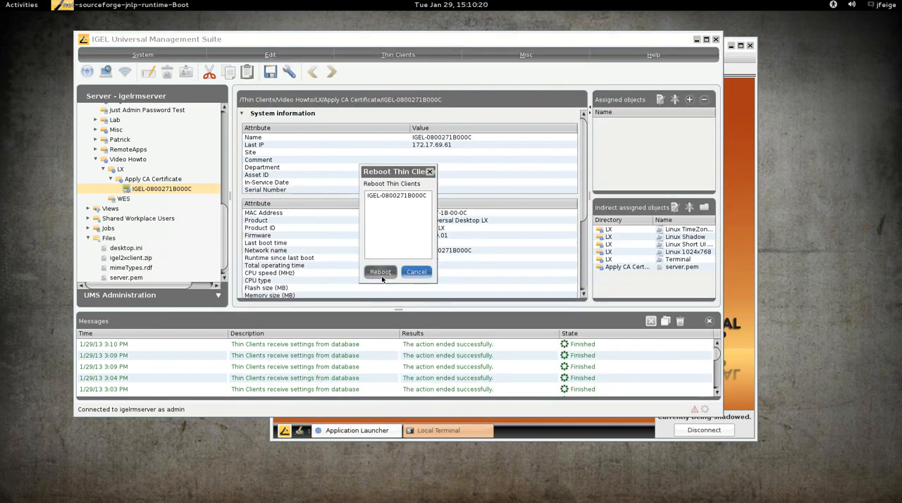
Step: Confirm the thin client reboot, then reconnect the shadowing session to it
{"action": "left_click", "coordinate": [380, 272]}
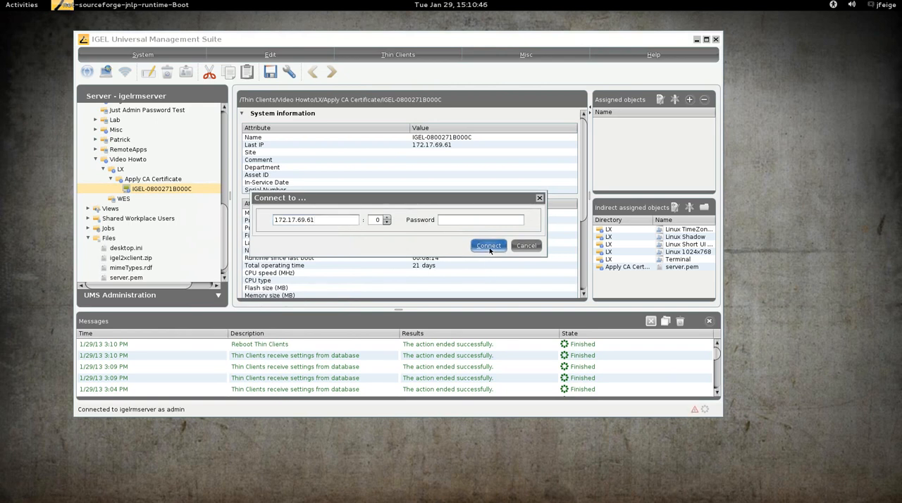
{"action": "left_click", "coordinate": [488, 245]}
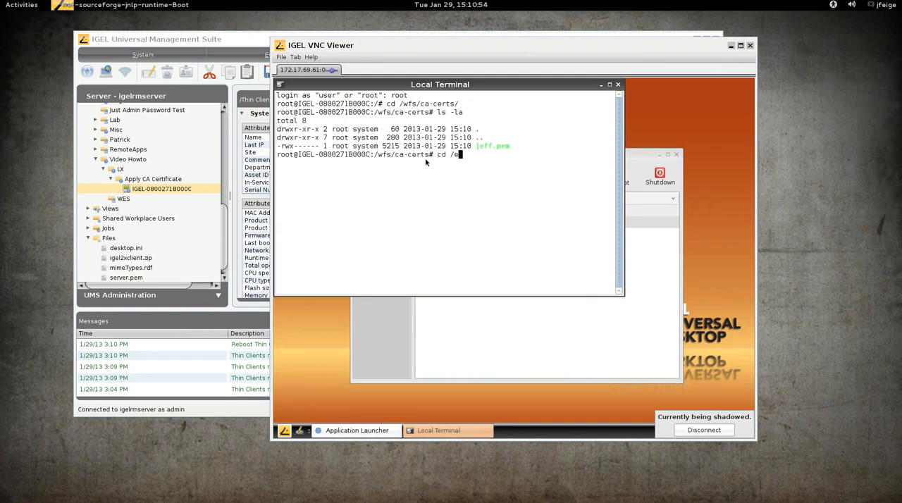
Step: List jeff.pem in /etc/ssl/certs to verify it symlinks to /wfs/ca-certs/jeff.pem
{"action": "type", "text": "tc/ssl/certs/"}
{"action": "type", "text": "ls -la jeff.pem"}
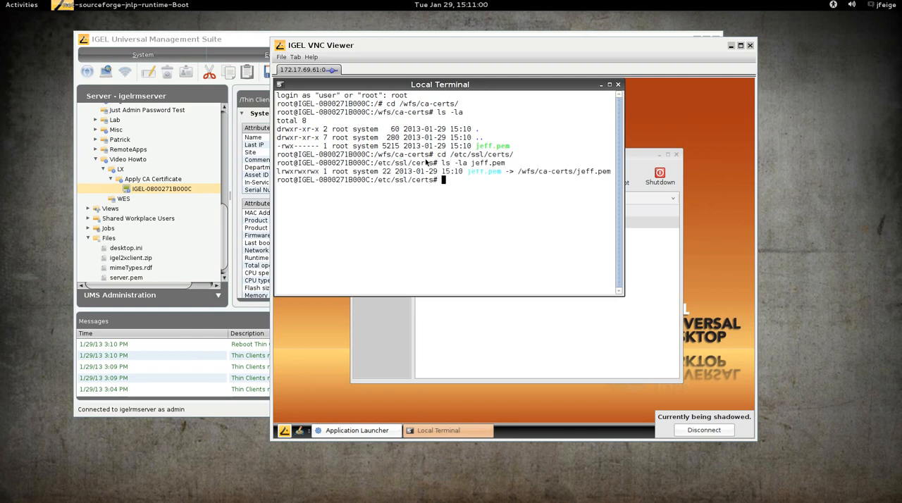
{"action": "mouse_move", "coordinate": [560, 112]}
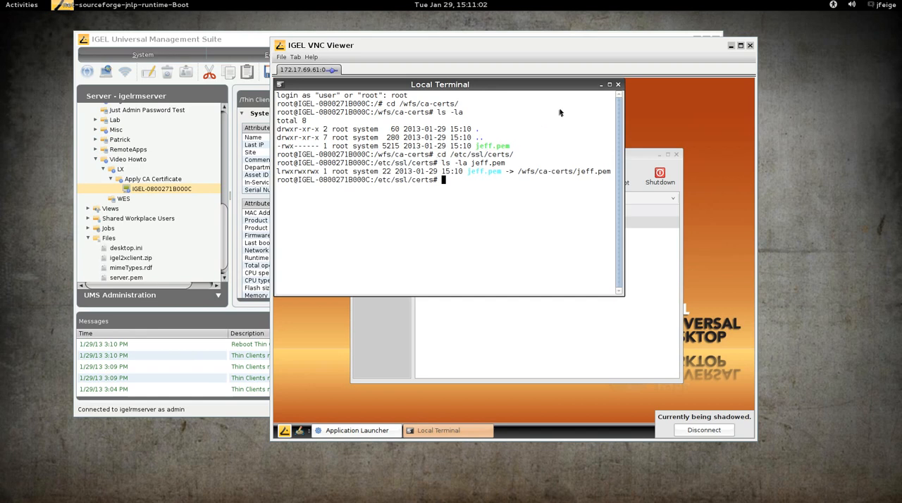